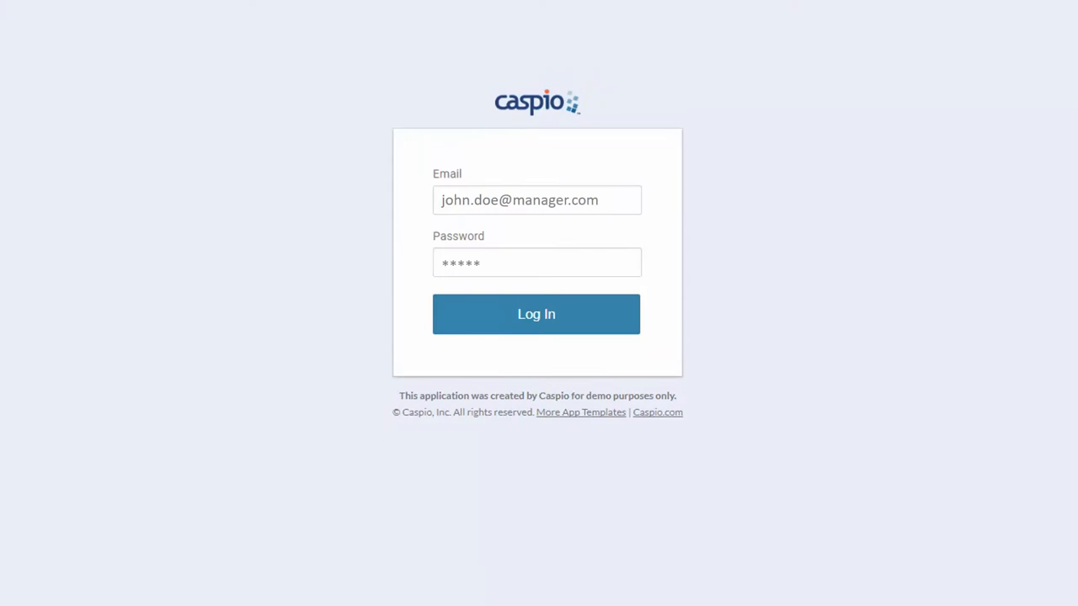
Sign in, start and cancel an edit on the first sales row, then bring up the New Sale form.
left_click(535, 314)
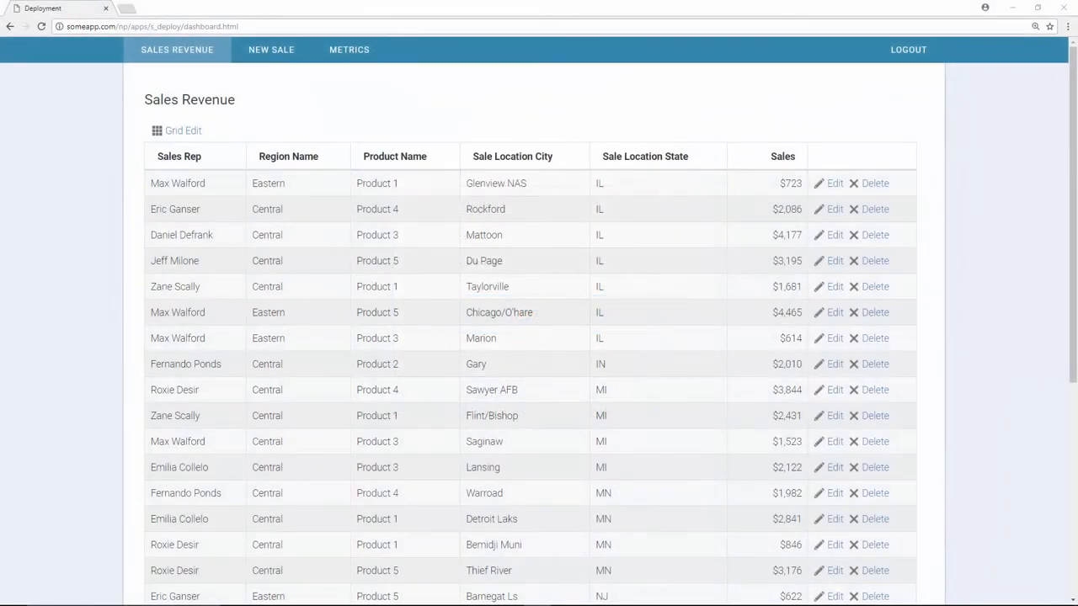
left_click(835, 182)
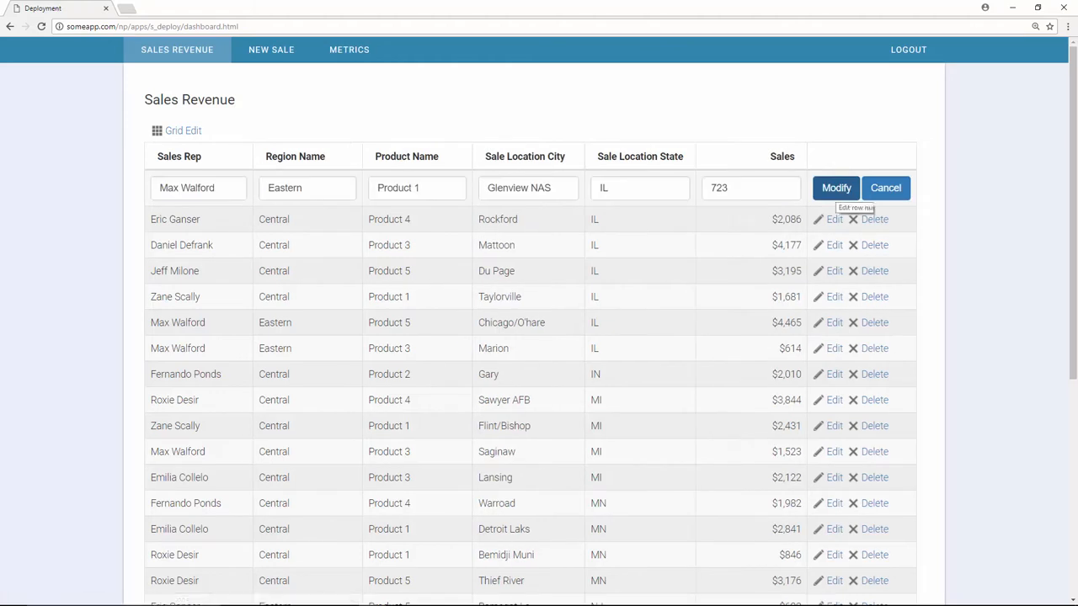
left_click(886, 188)
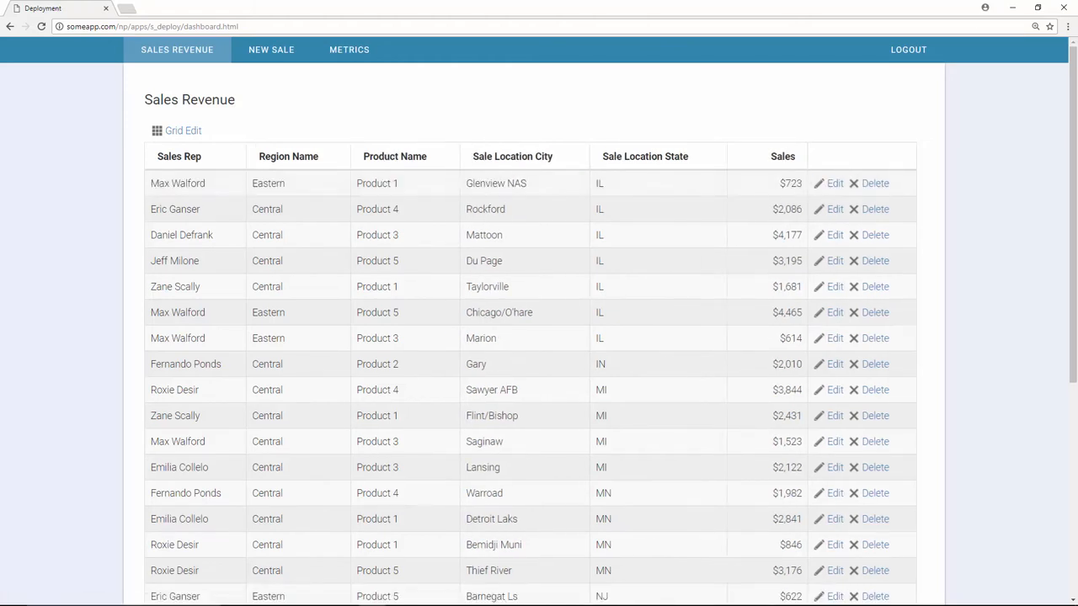
left_click(271, 49)
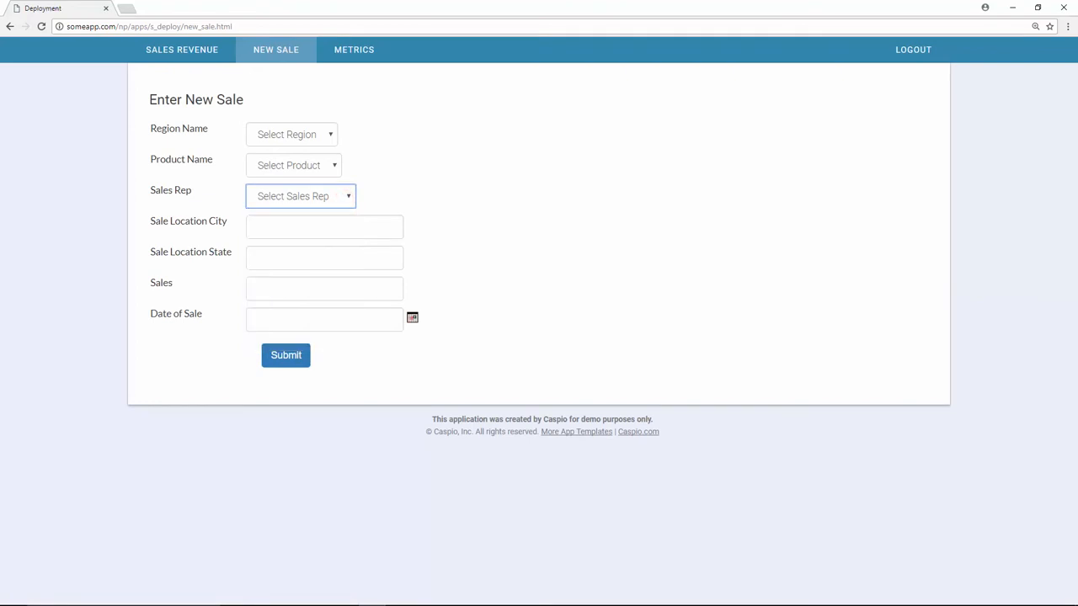
left_click(353, 49)
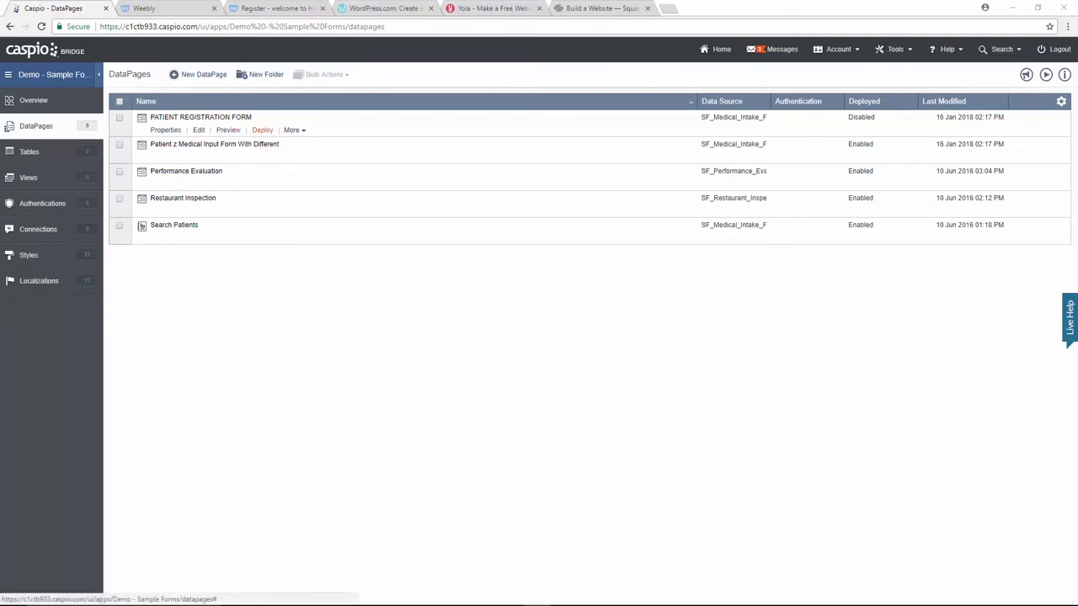
Deploy the PATIENT REGISTRATION FORM DataPage as Enabled and copy its Embed code to the clipboard.
left_click(262, 130)
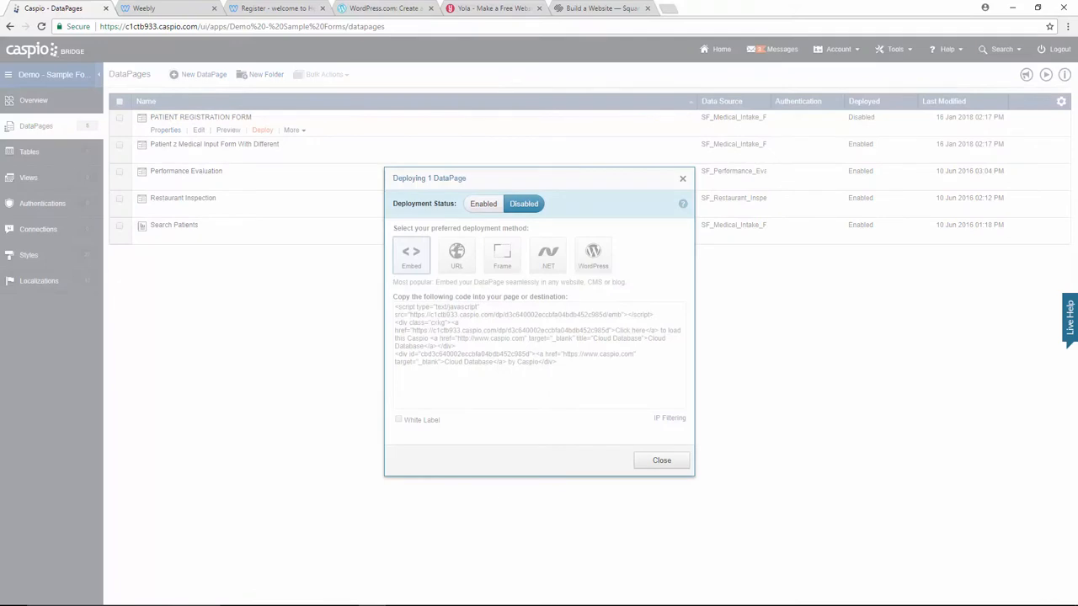
right_click(506, 328)
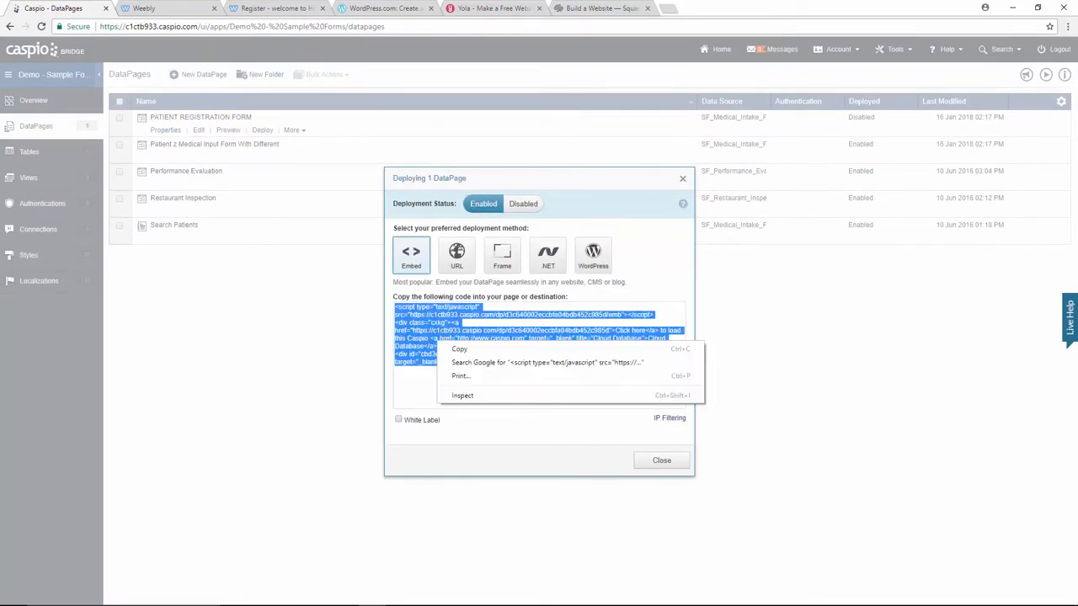
left_click(458, 349)
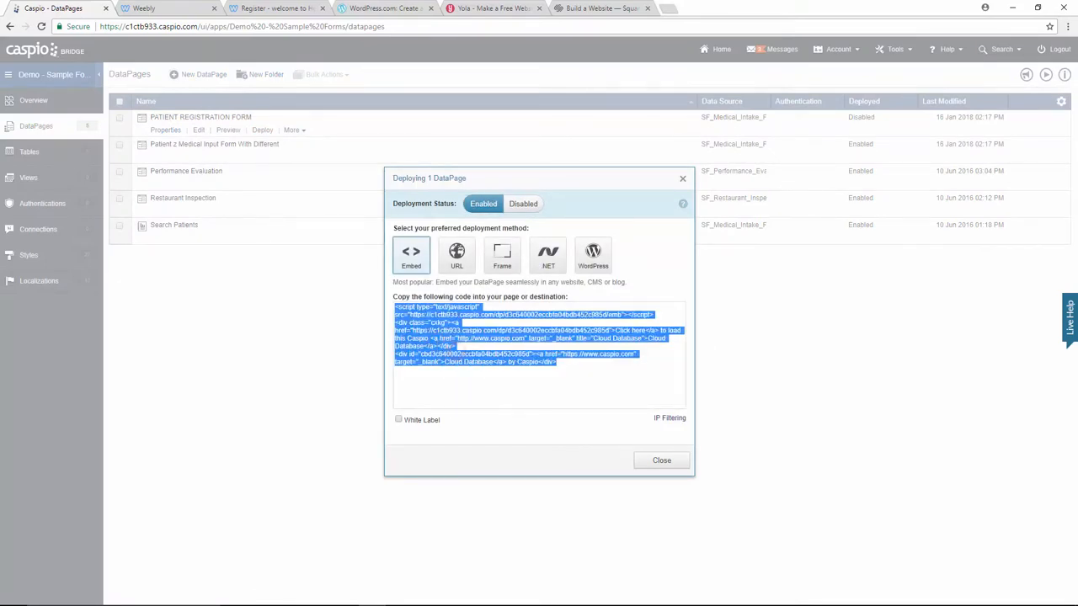
left_click(273, 8)
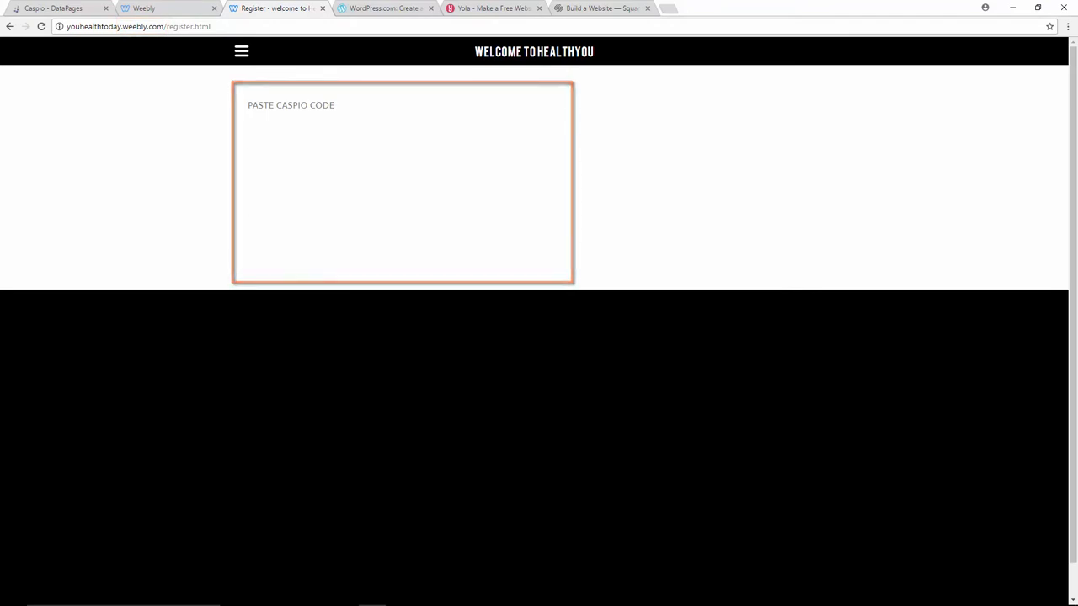
Replace the 'PASTE CASPIO CODE' placeholder's custom HTML with the copied embed code so the Register page shows the live form.
left_click(168, 8)
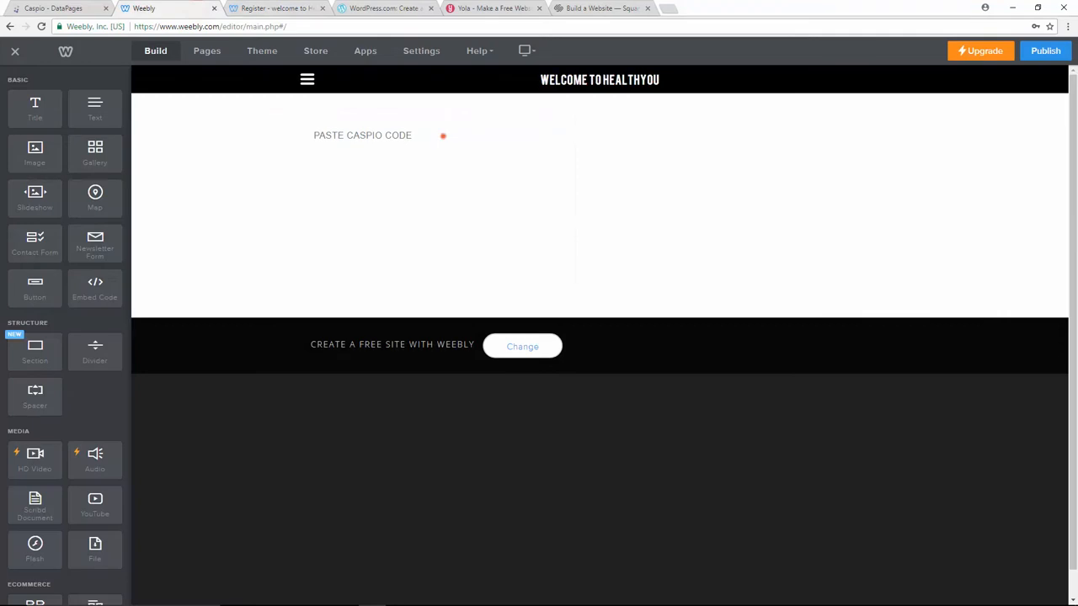
left_click(362, 134)
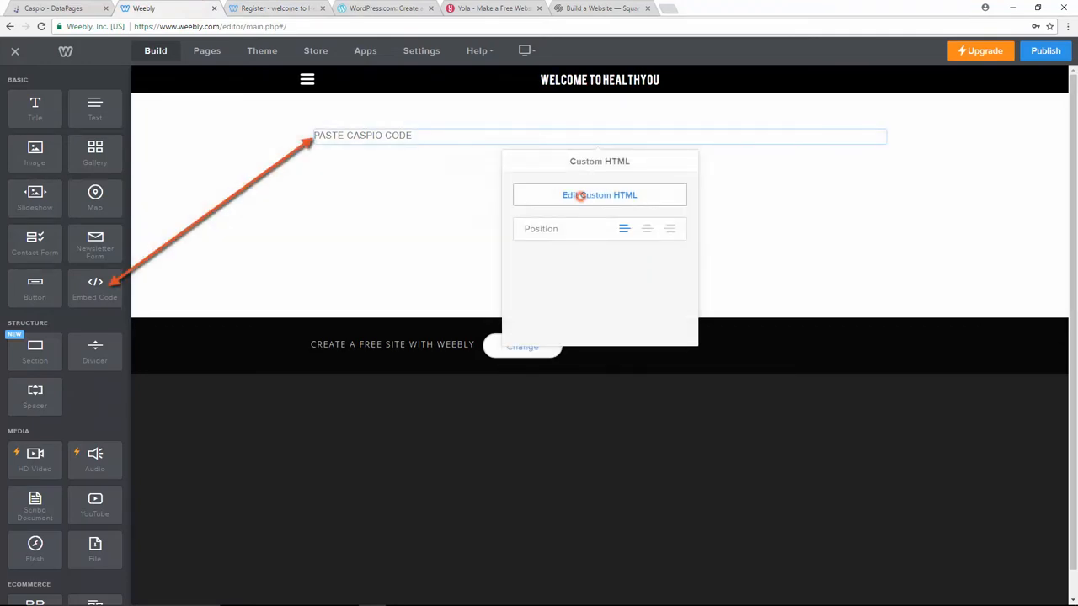
left_click(599, 195)
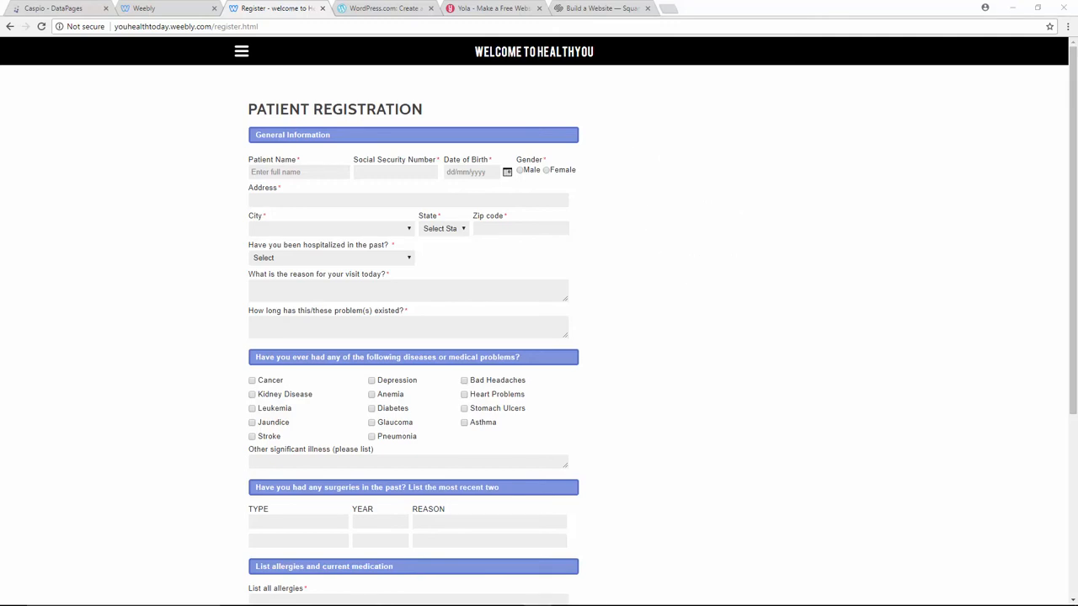
left_click(384, 9)
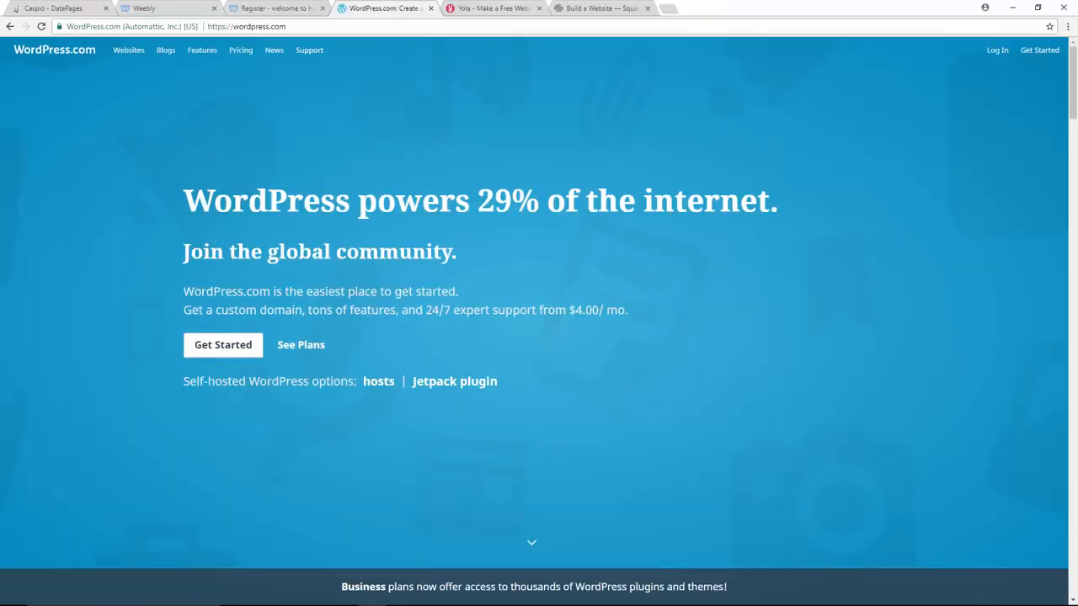